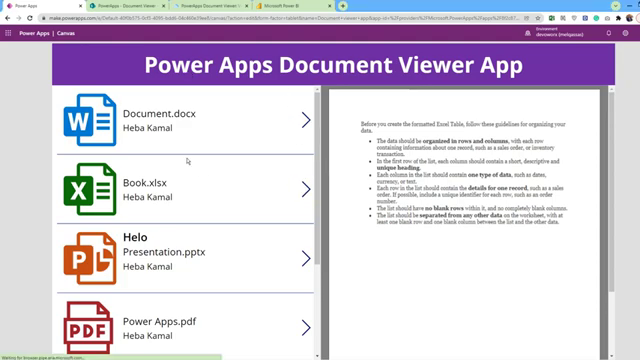
Select a PDF document in the gallery so the viewer attempts to preview it.
{"action": "left_click", "coordinate": [170, 190]}
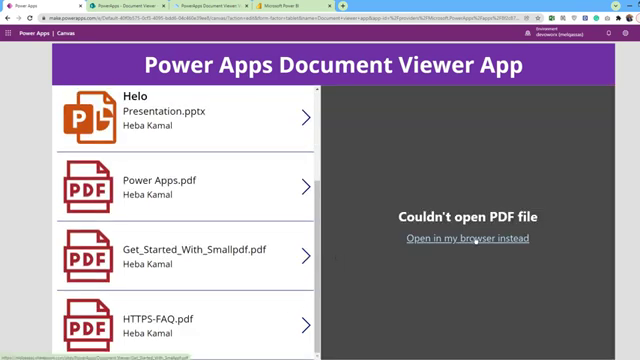
View the Smallpdf welcome PDF in the browser instead and scroll through it.
{"action": "left_click", "coordinate": [492, 238]}
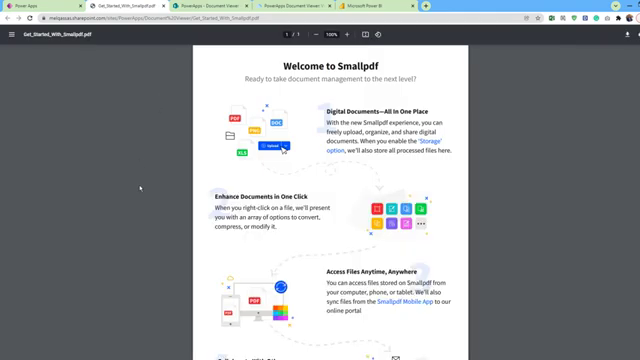
{"action": "scroll", "scroll_direction": "down", "scroll_amount": 3}
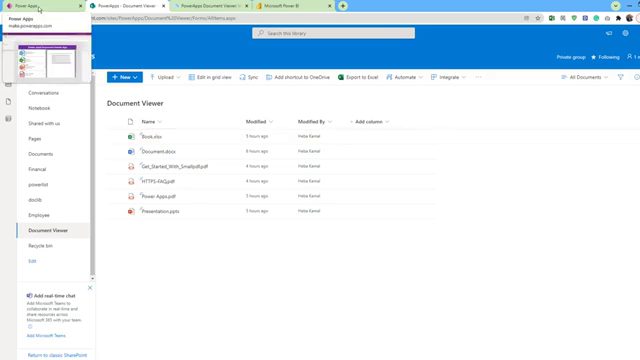
Switch back to the Power Apps Studio tab with the Document Viewer App canvas.
{"action": "left_click", "coordinate": [30, 10]}
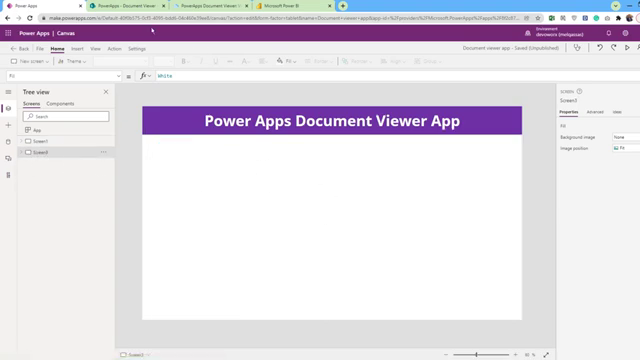
Add a vertical gallery bound to the Document Viewer SharePoint library.
{"action": "left_click", "coordinate": [72, 48]}
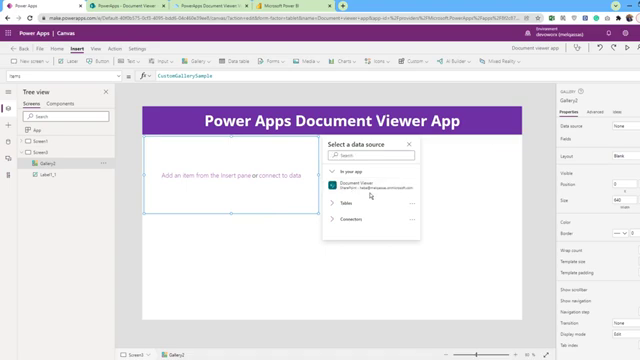
{"action": "left_click", "coordinate": [344, 188]}
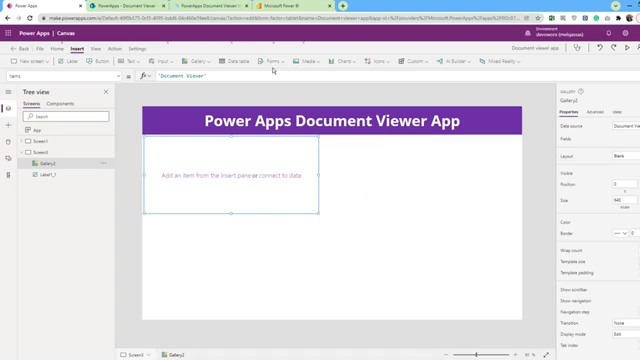
{"action": "mouse_move", "coordinate": [324, 176]}
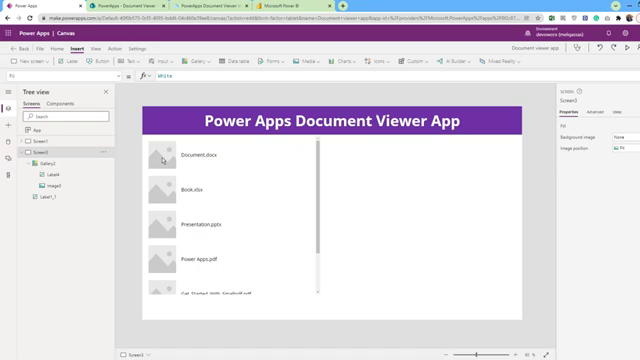
Search the Power Apps Icons site for 'pdf' to find the PDF document icon.
{"action": "left_click", "coordinate": [156, 160]}
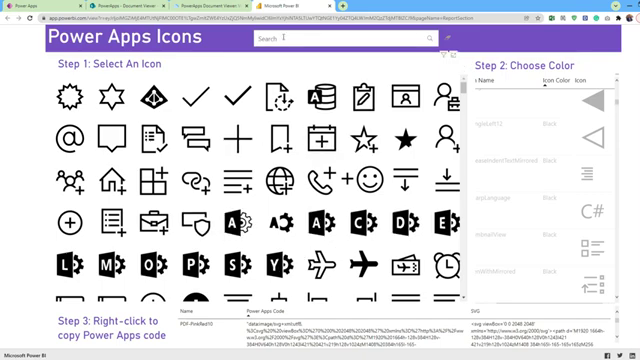
{"action": "type", "text": "pdf"}
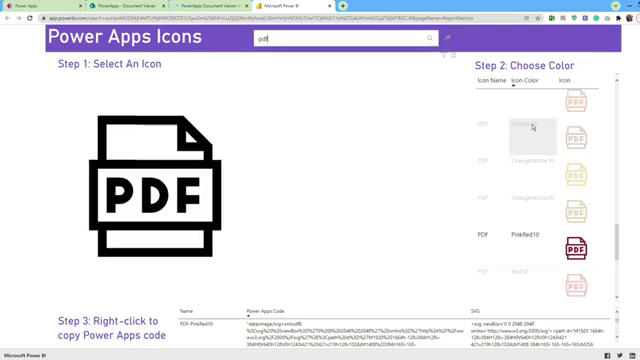
{"action": "scroll", "scroll_direction": "down", "scroll_amount": 3}
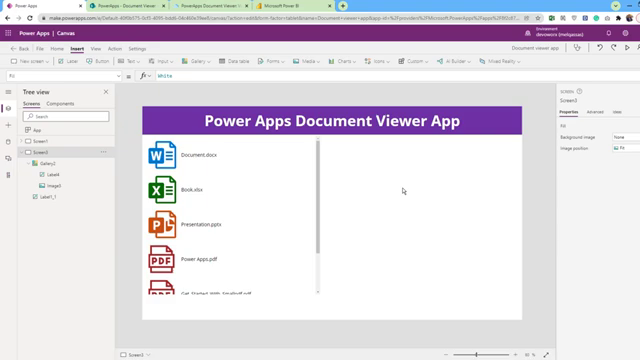
{"action": "mouse_move", "coordinate": [412, 196]}
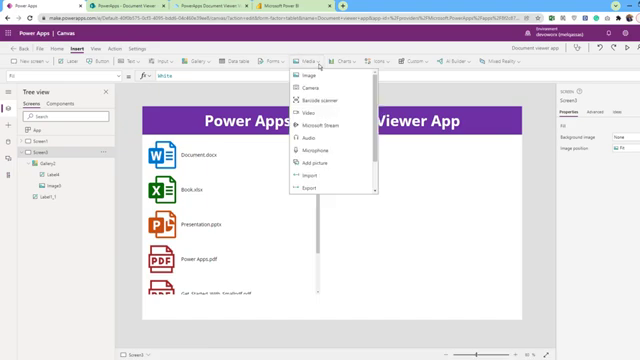
Locate the PDF viewer control in the Insert > Media list.
{"action": "scroll", "scroll_direction": "down", "scroll_amount": 3}
{"action": "type", "text": "Substitute(Gallery2.Selected.Thumbnail.Large,\"/thumbnail\",\"/pdf\")"}
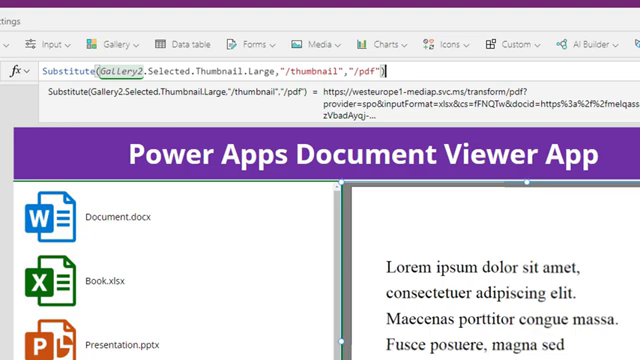
{"action": "mouse_move", "coordinate": [400, 8]}
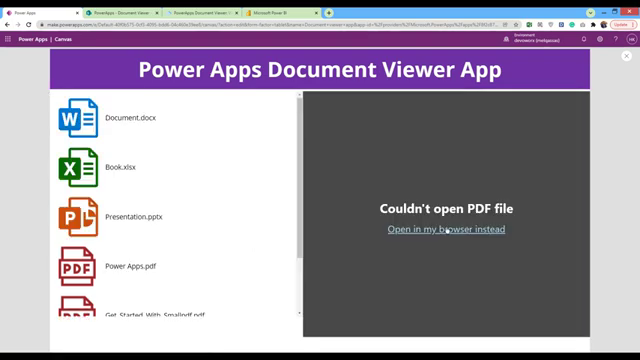
Select a document in the running preview to test the PDF viewer.
{"action": "left_click", "coordinate": [432, 228]}
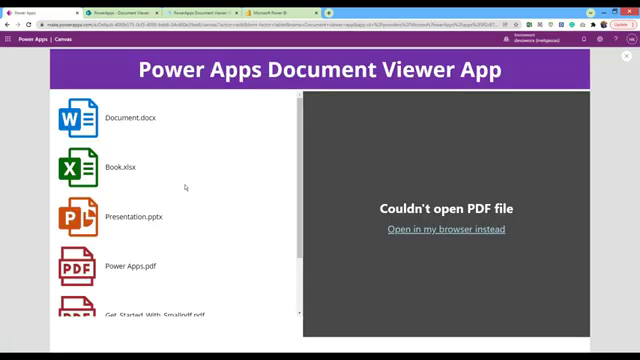
{"action": "mouse_move", "coordinate": [596, 86]}
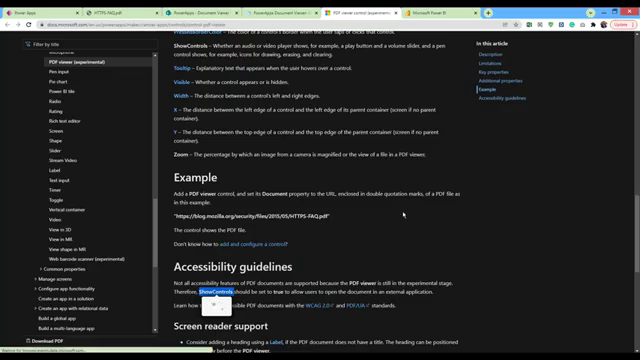
Scroll the PDF viewer control article down to its Example section.
{"action": "scroll", "scroll_direction": "down", "scroll_amount": 3}
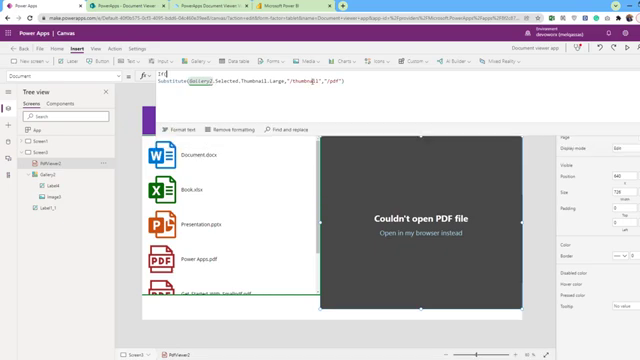
Begin wrapping the viewer's Document formula in an If( condition.
{"action": "type", "text": "If("}
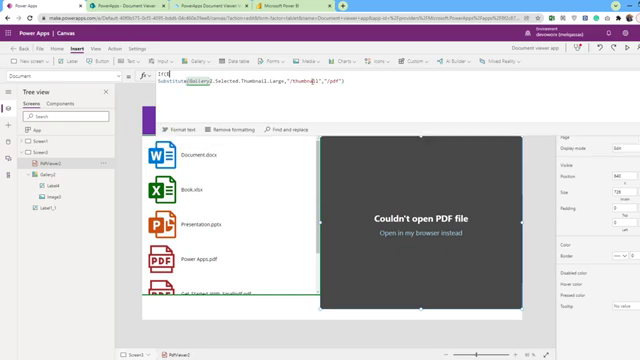